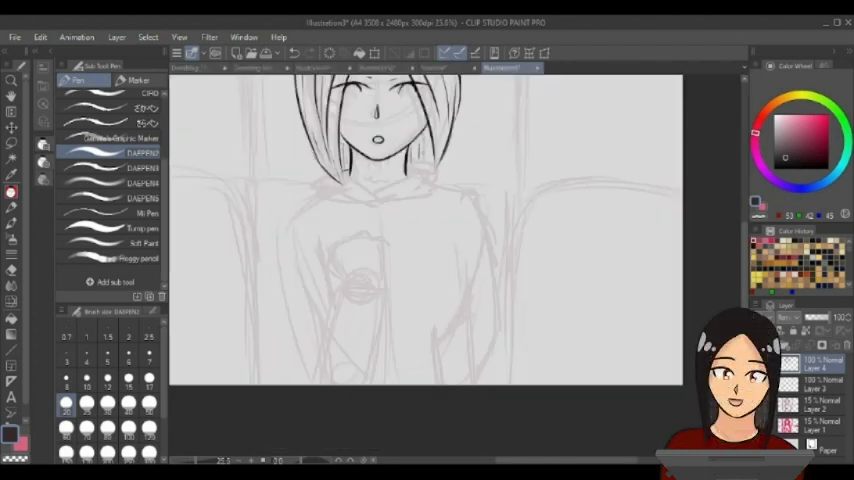
# Step: Trace clean outlines of the character's hair, face and hoodie over the rough sketch
pyautogui.moveTo(376, 164); pyautogui.dragTo(416, 200)
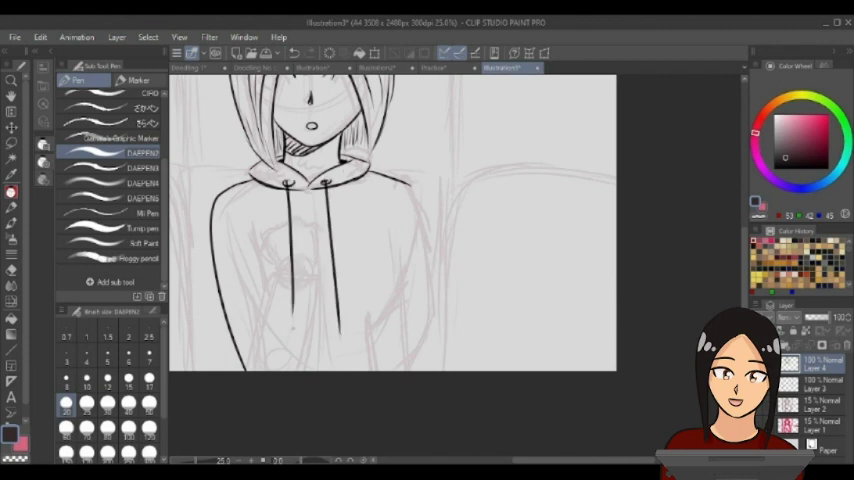
pyautogui.scroll(-3)
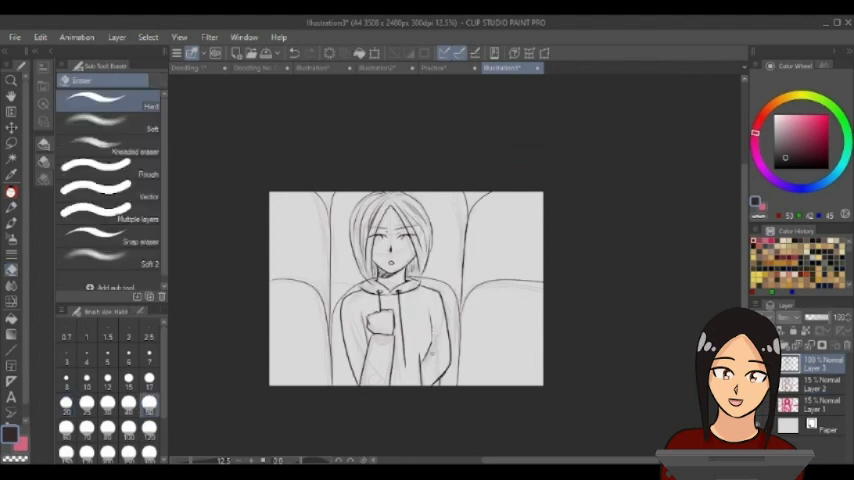
# Step: Lay a dark green gradient fill over the whole canvas behind the line art
pyautogui.click(84, 80)
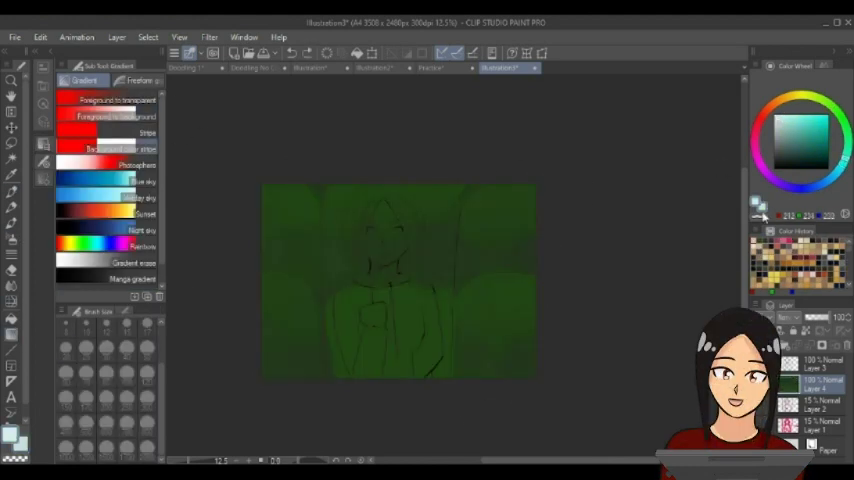
# Step: Paint a flat beige skin tone inside the face and head outline
pyautogui.moveTo(454, 336); pyautogui.dragTo(454, 390)
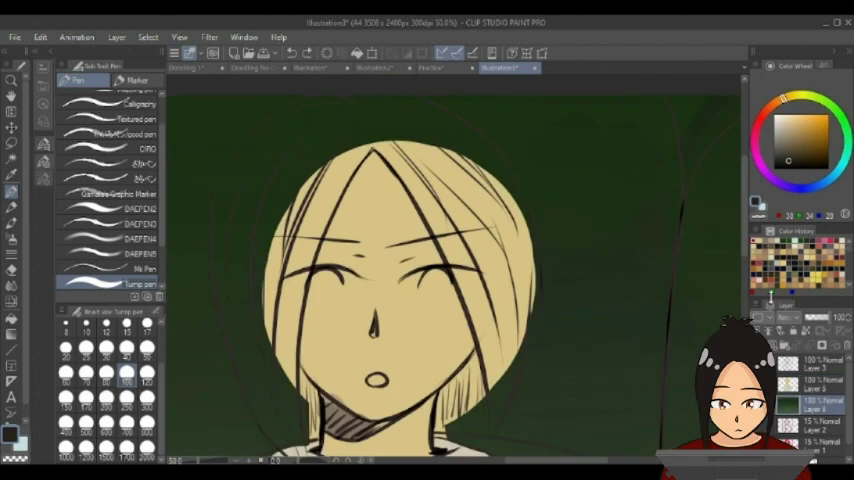
# Step: Block in dark brown hair and a cream hoodie with flat colour
pyautogui.moveTo(310, 144); pyautogui.dragTo(270, 210)
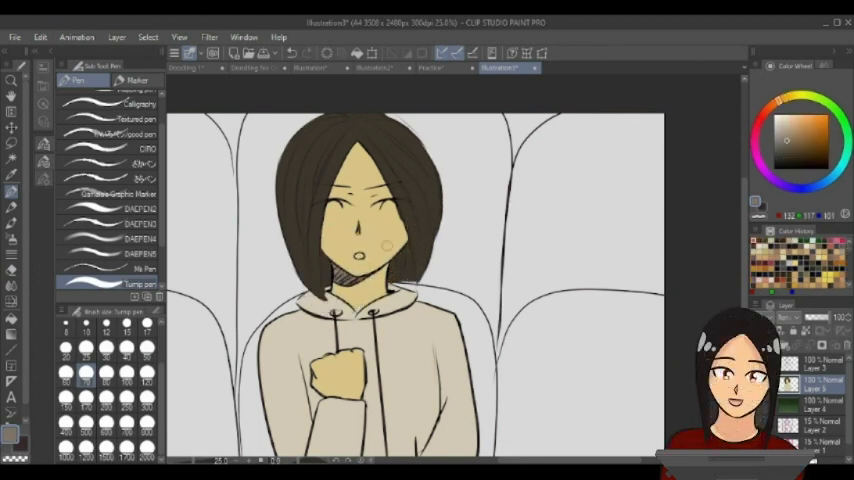
# Step: Shade darker strands into the hair, then sweep a white highlight across it
pyautogui.moveTo(356, 144); pyautogui.dragTo(400, 216)
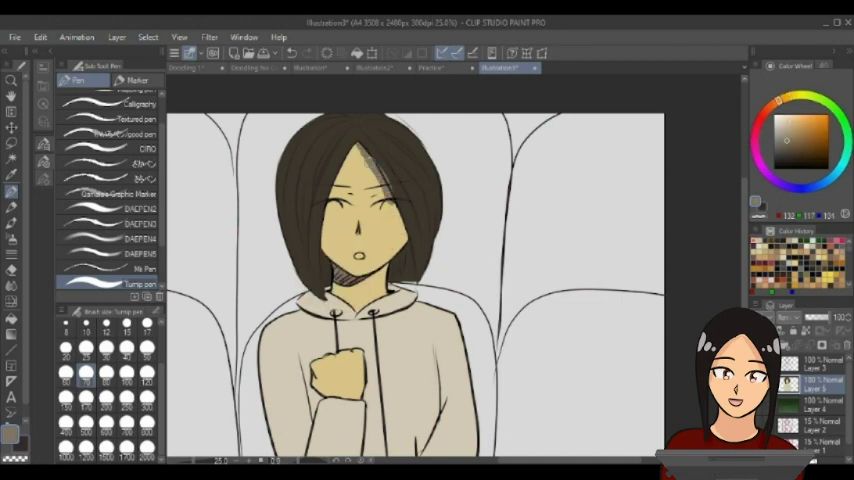
pyautogui.moveTo(360, 156); pyautogui.dragTo(396, 236)
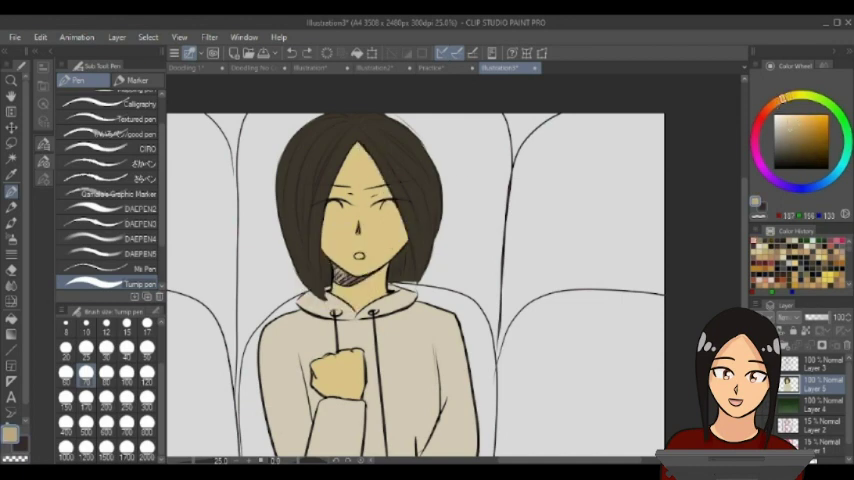
pyautogui.moveTo(344, 150); pyautogui.dragTo(400, 230)
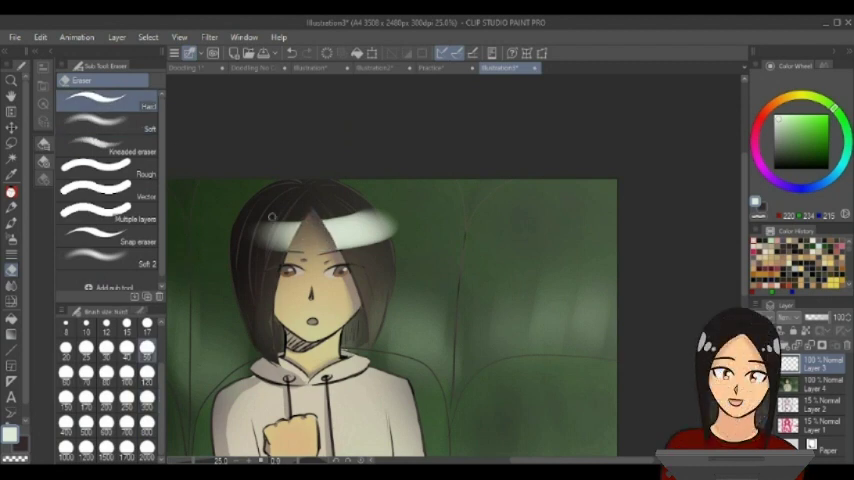
pyautogui.moveTo(290, 220); pyautogui.dragTo(420, 228)
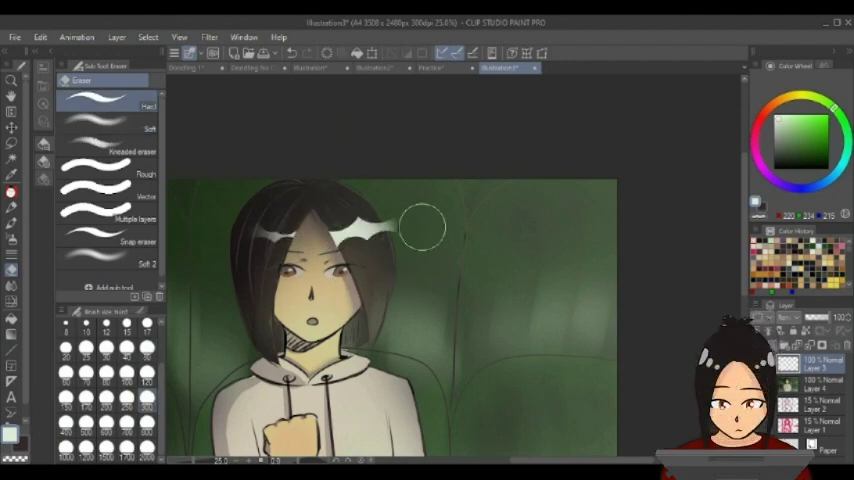